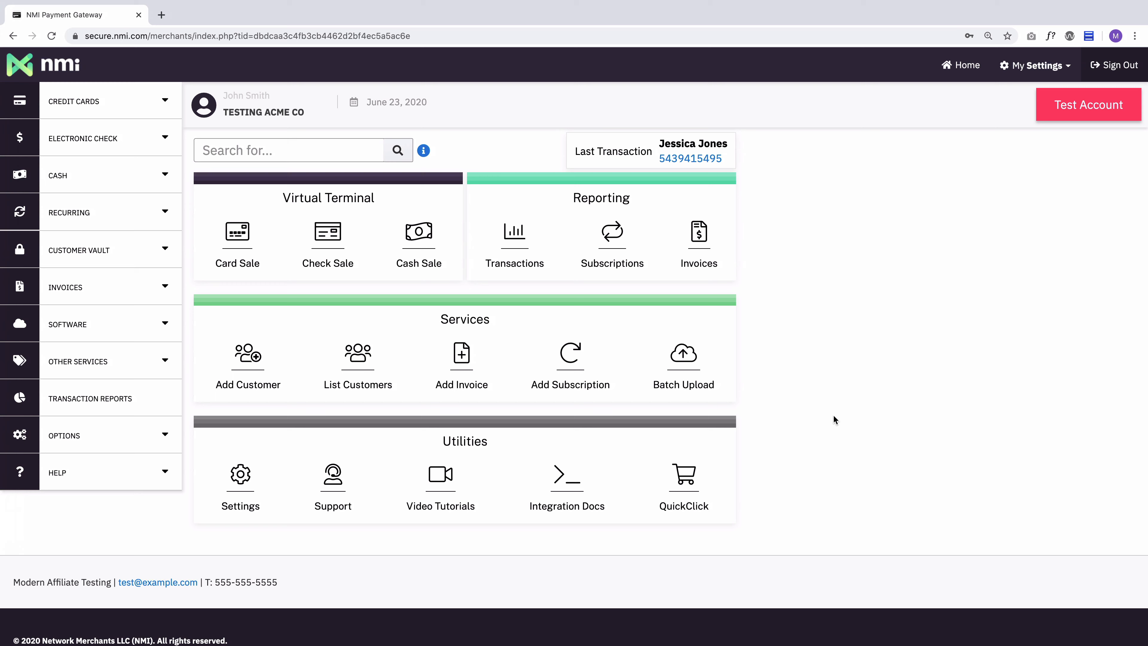
mouse_move(104, 180)
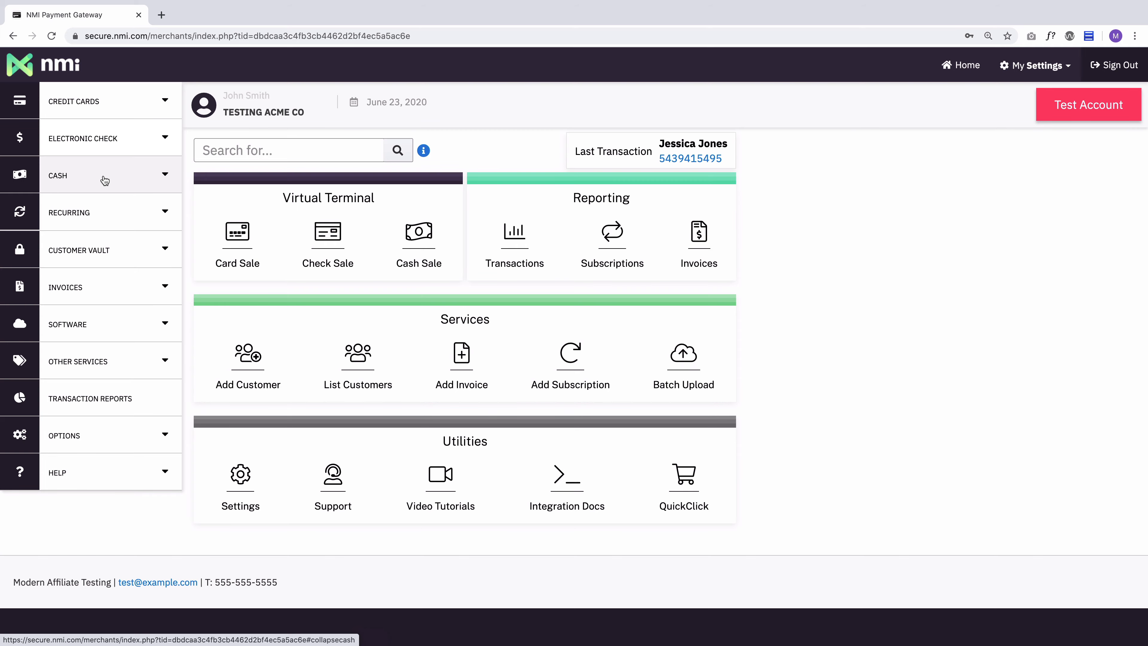
Expand the Cash menu to reveal its Sale, Refund and Credit options.
left_click(105, 174)
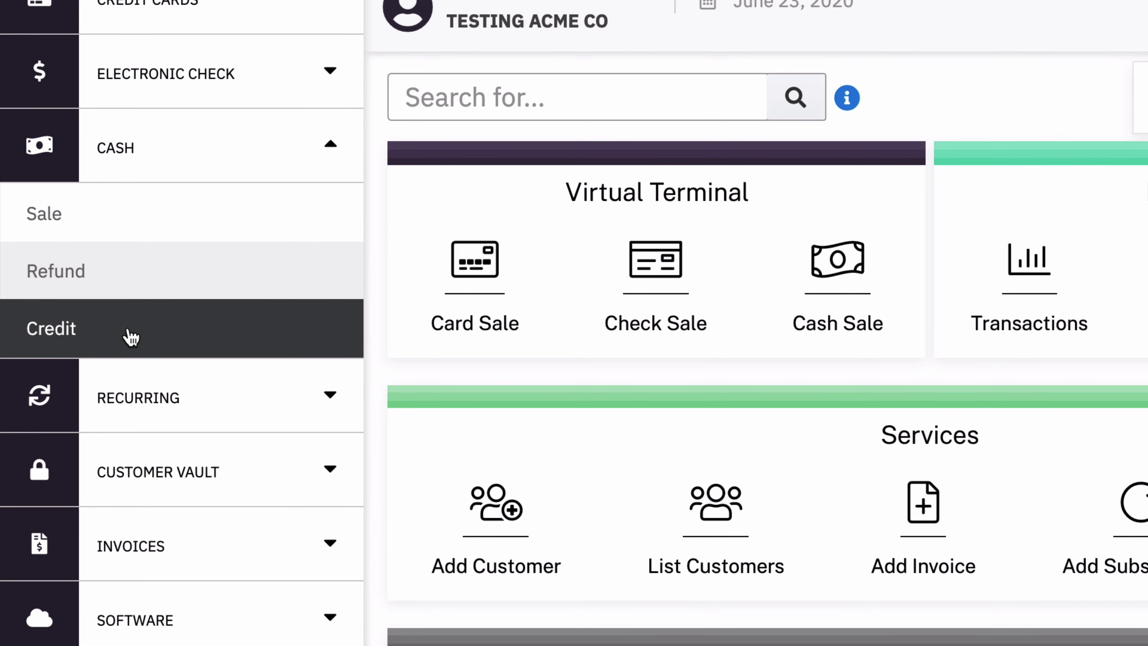
mouse_move(108, 223)
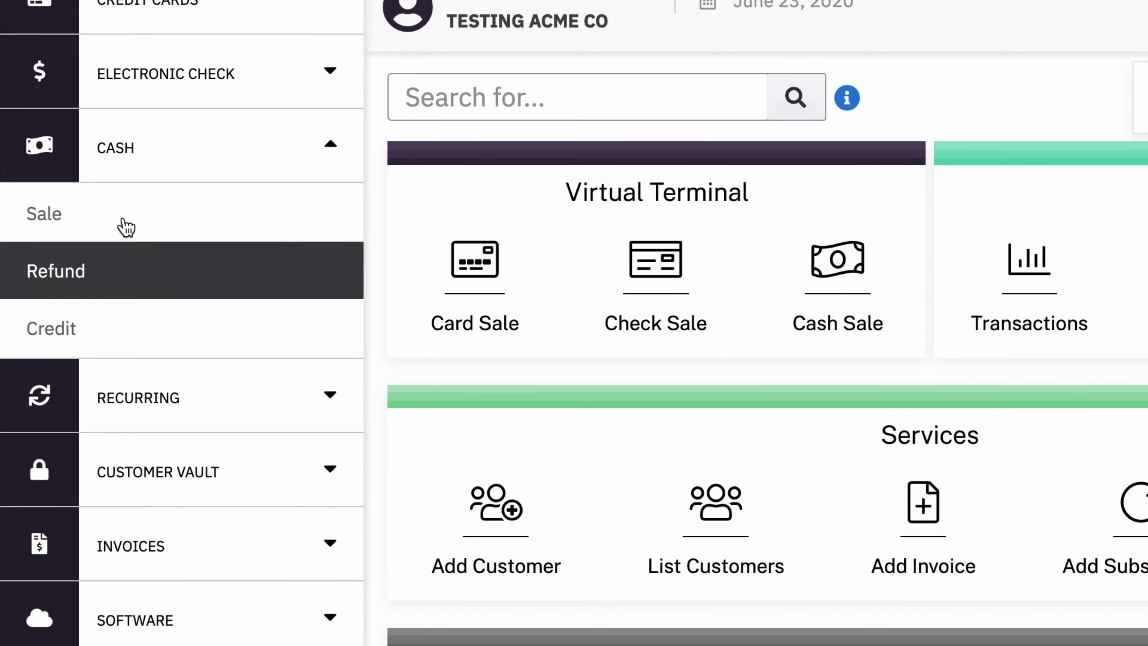
Record a new cash sale of 10.00 USD for first name John, last name Smith.
left_click(43, 214)
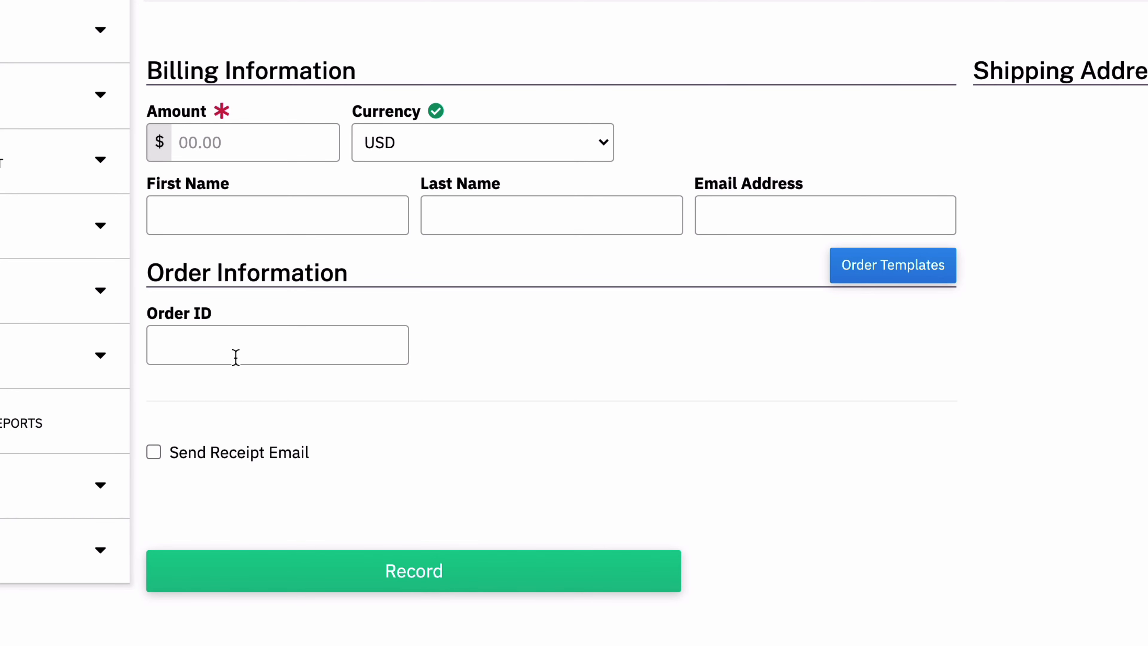
type("10.00")
type("John")
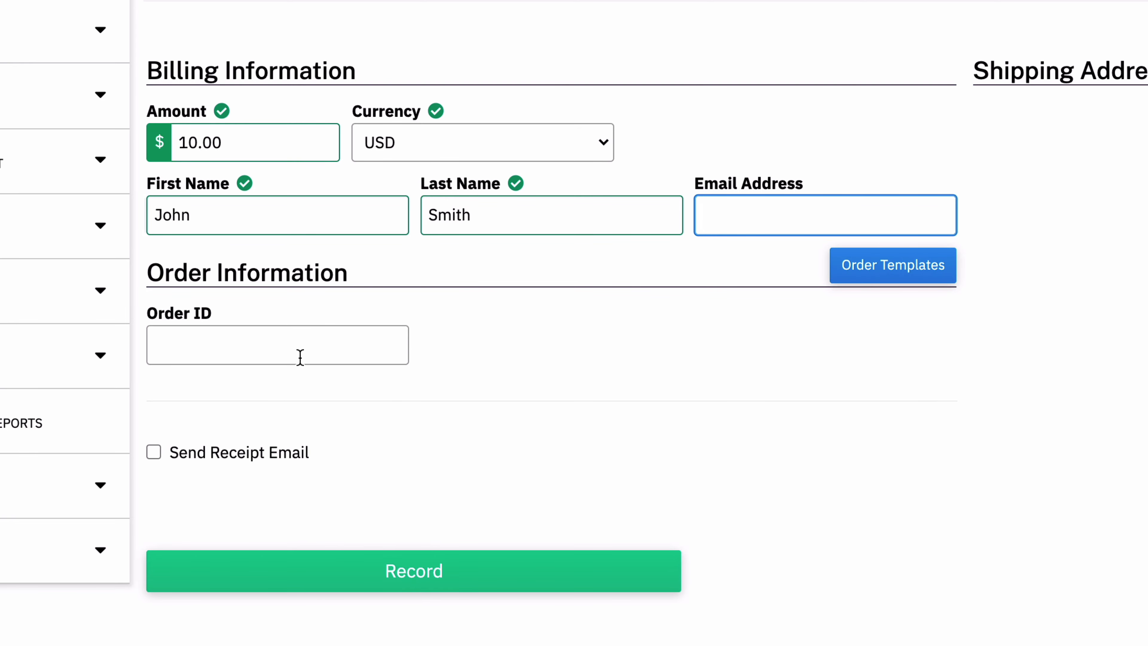
mouse_move(452, 389)
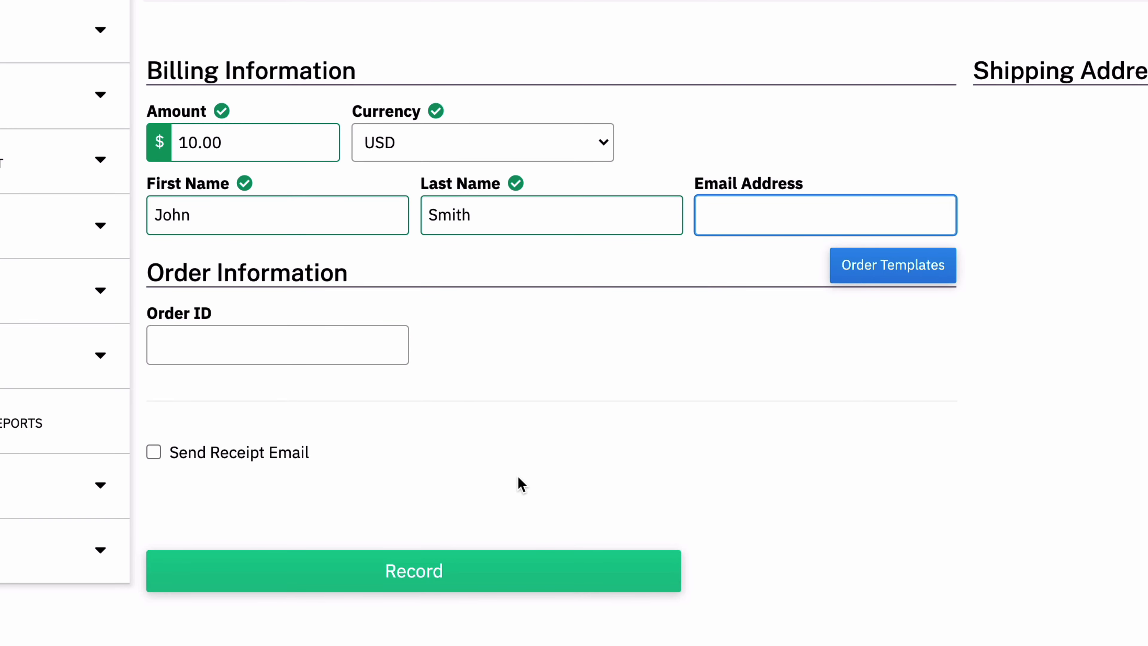
left_click(482, 143)
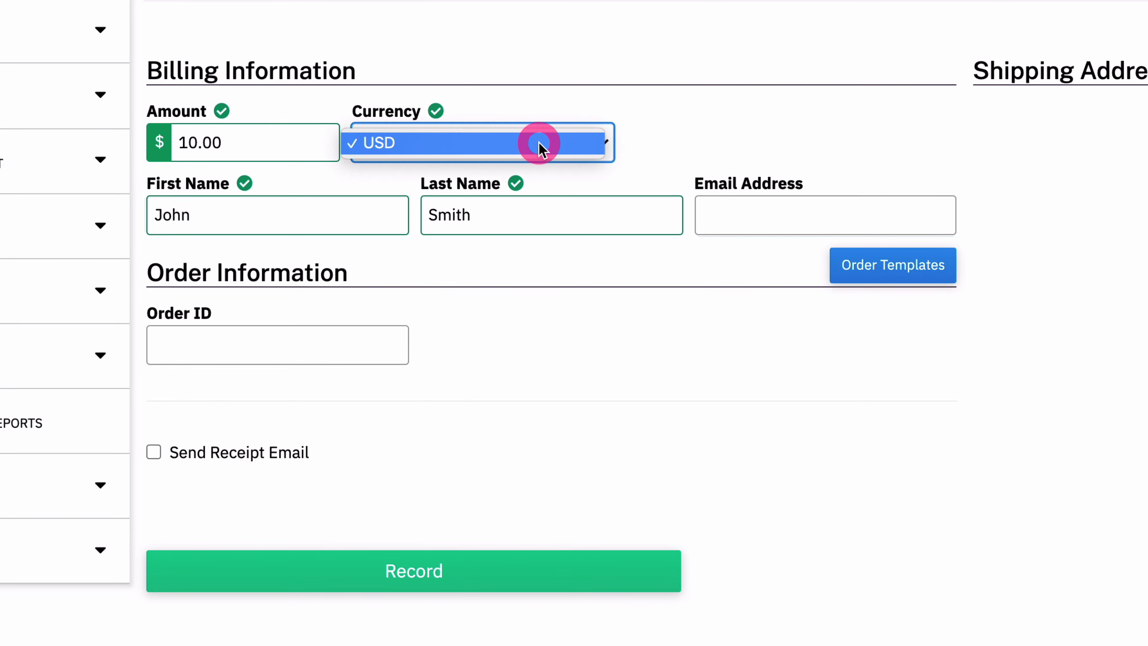
left_click(540, 143)
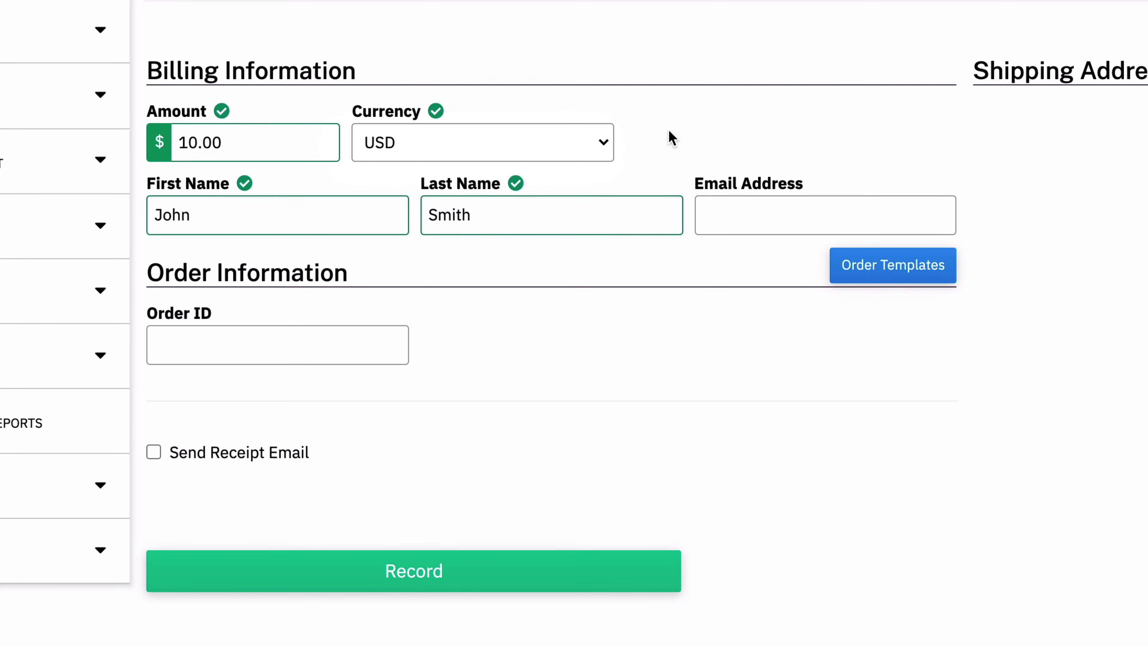
mouse_move(669, 123)
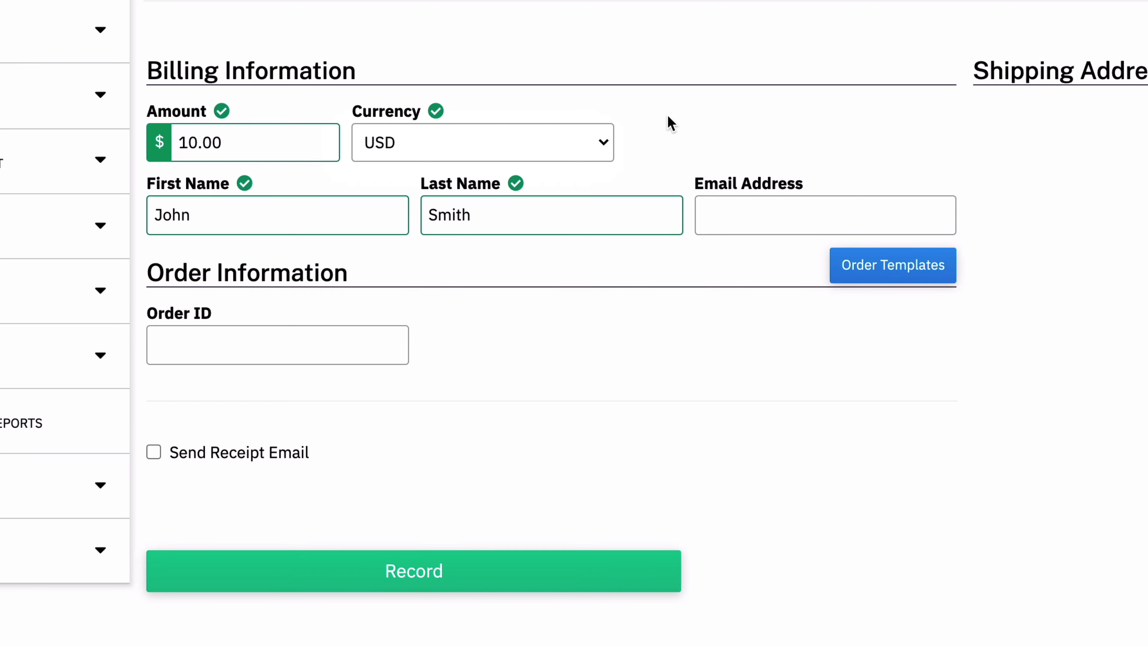
left_click(414, 571)
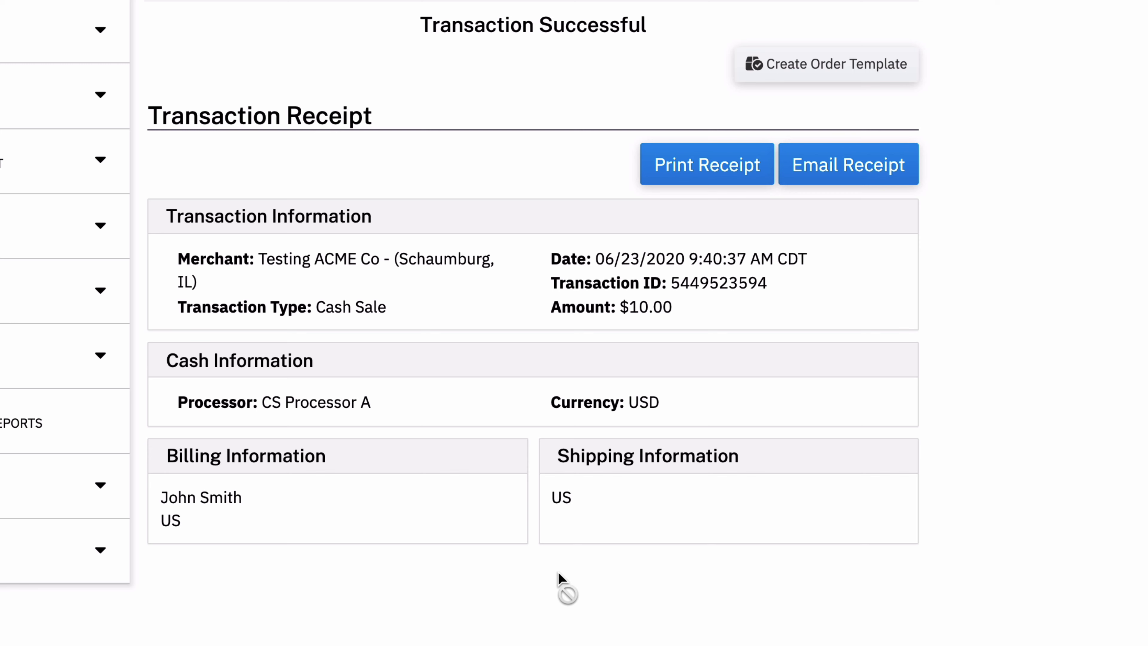
mouse_move(552, 538)
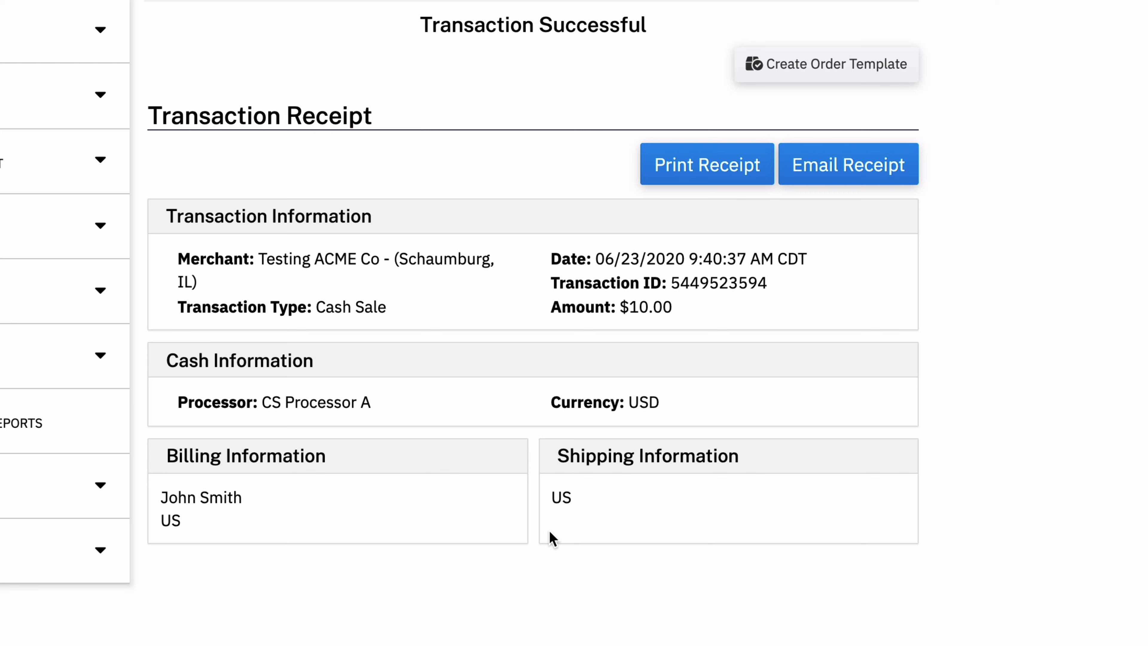
mouse_move(613, 265)
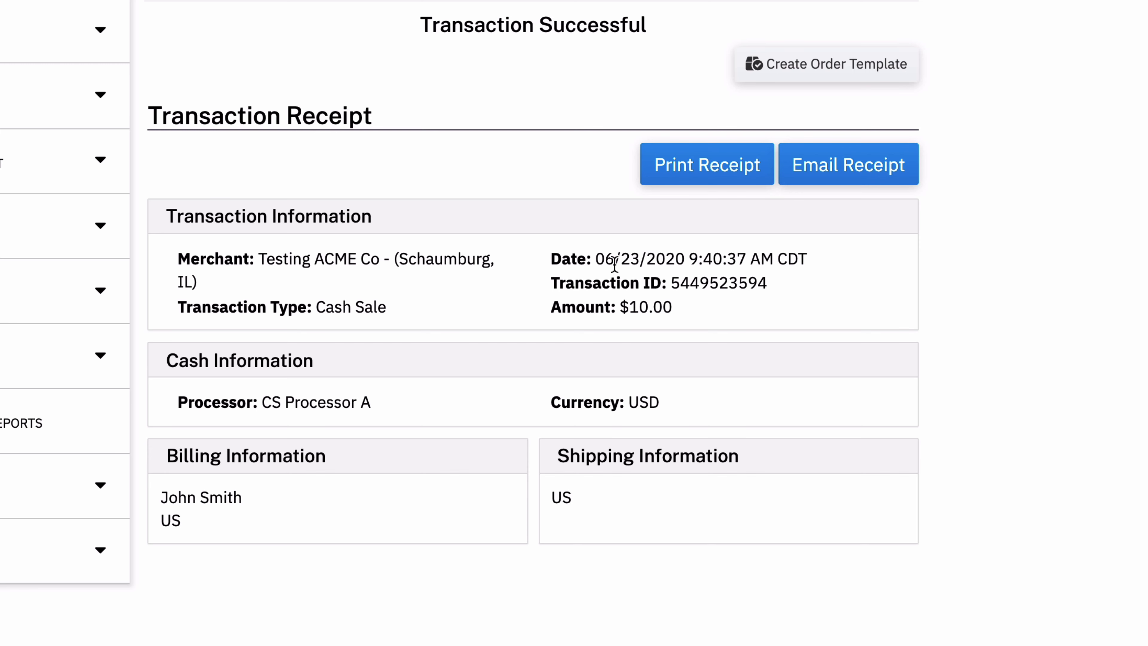
mouse_move(848, 164)
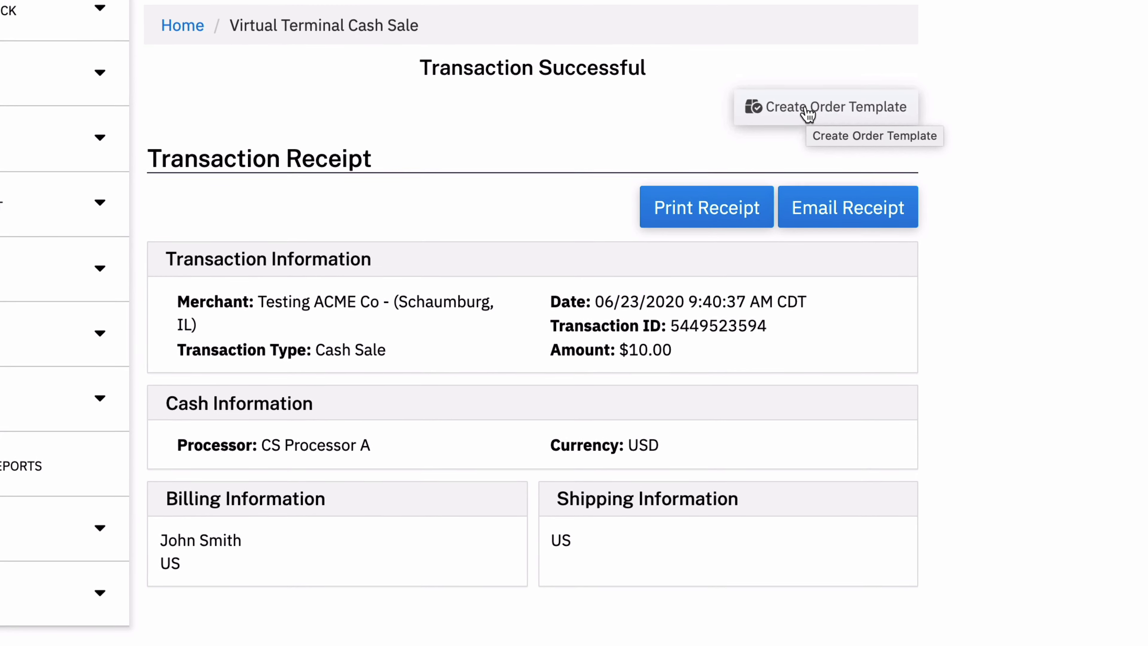
Review the $10.00 sale receipt and go to Transaction Reports from the sidebar.
scroll("up", 3)
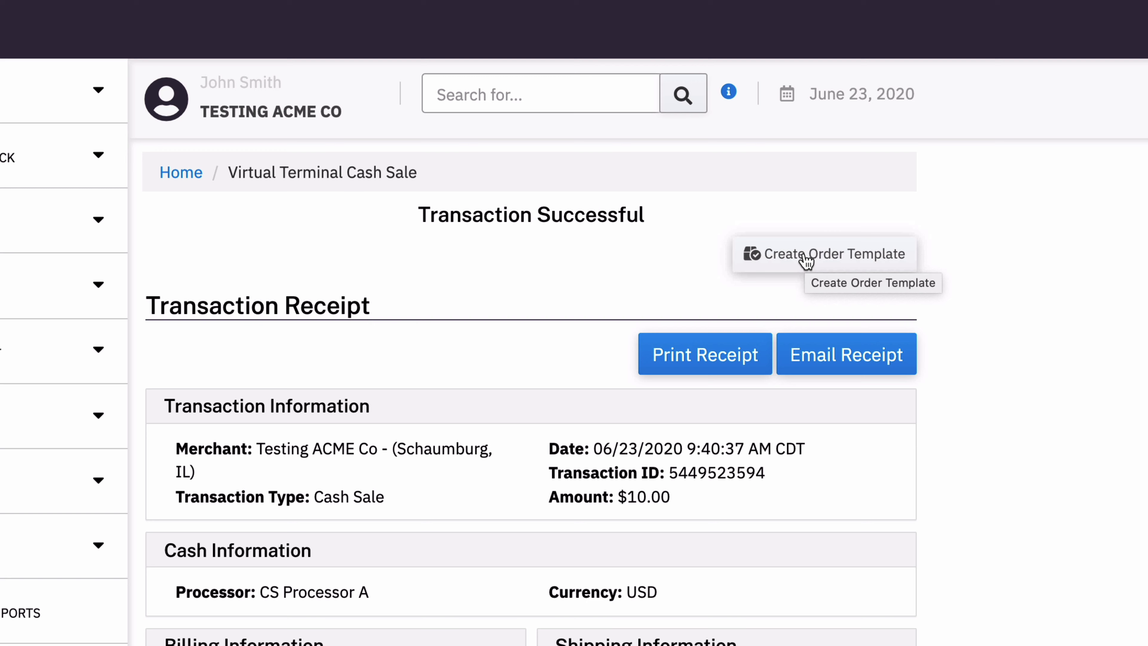
mouse_move(801, 255)
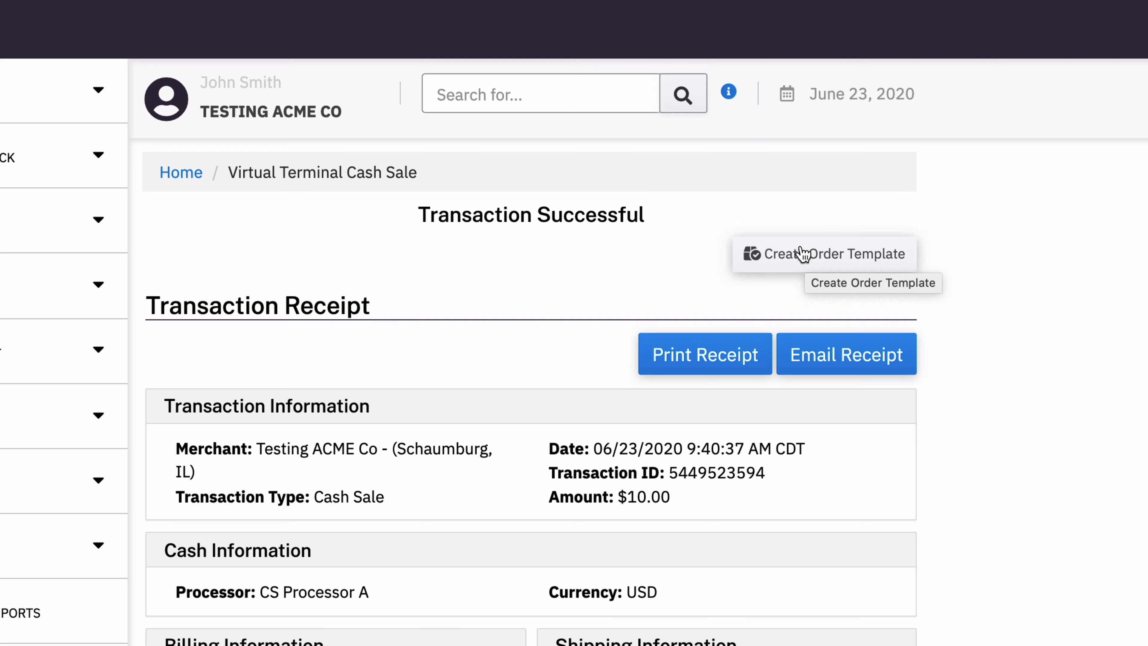
mouse_move(865, 260)
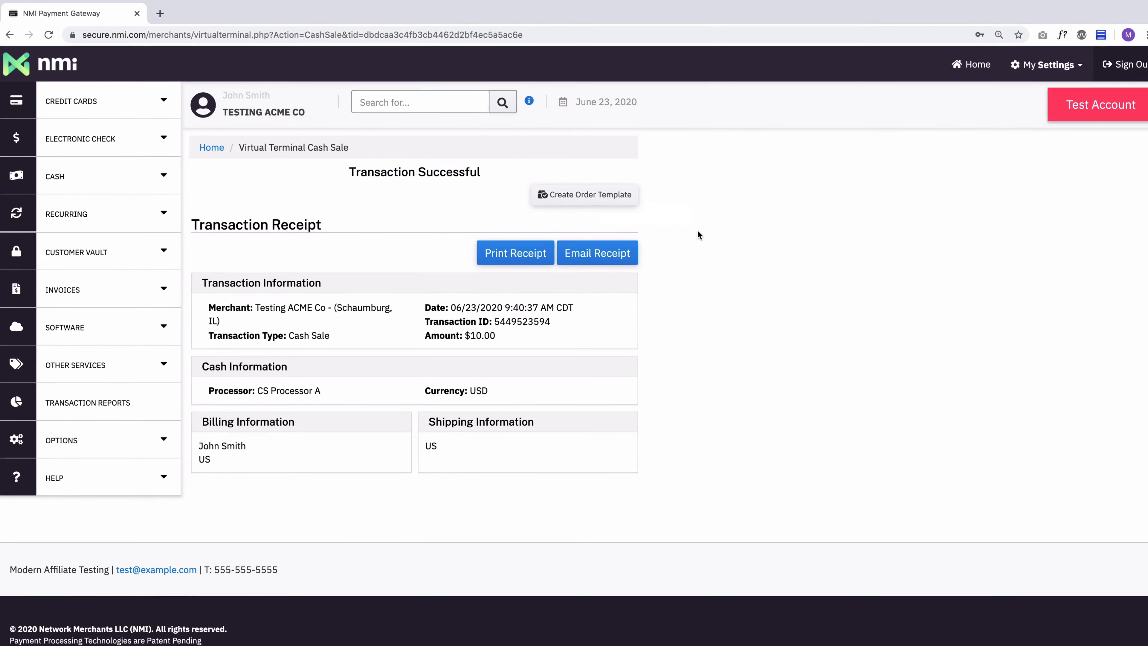
left_click(87, 398)
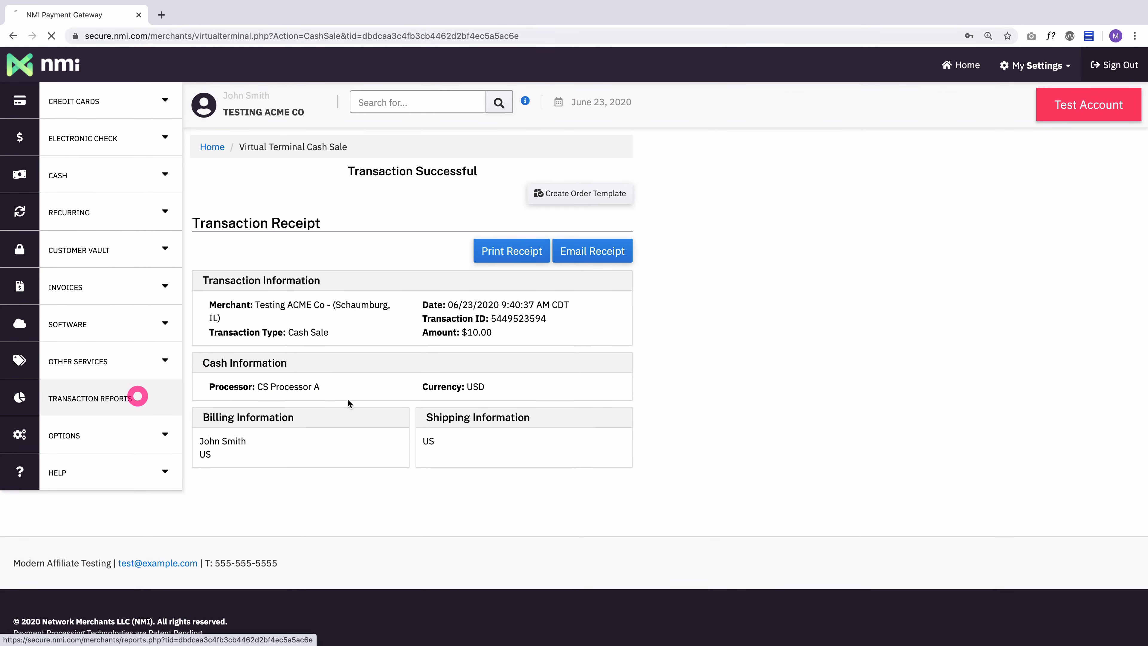
Show today's transactions, listing John Smith's approved $10.00 cash sale for 06/23/2020.
left_click(91, 399)
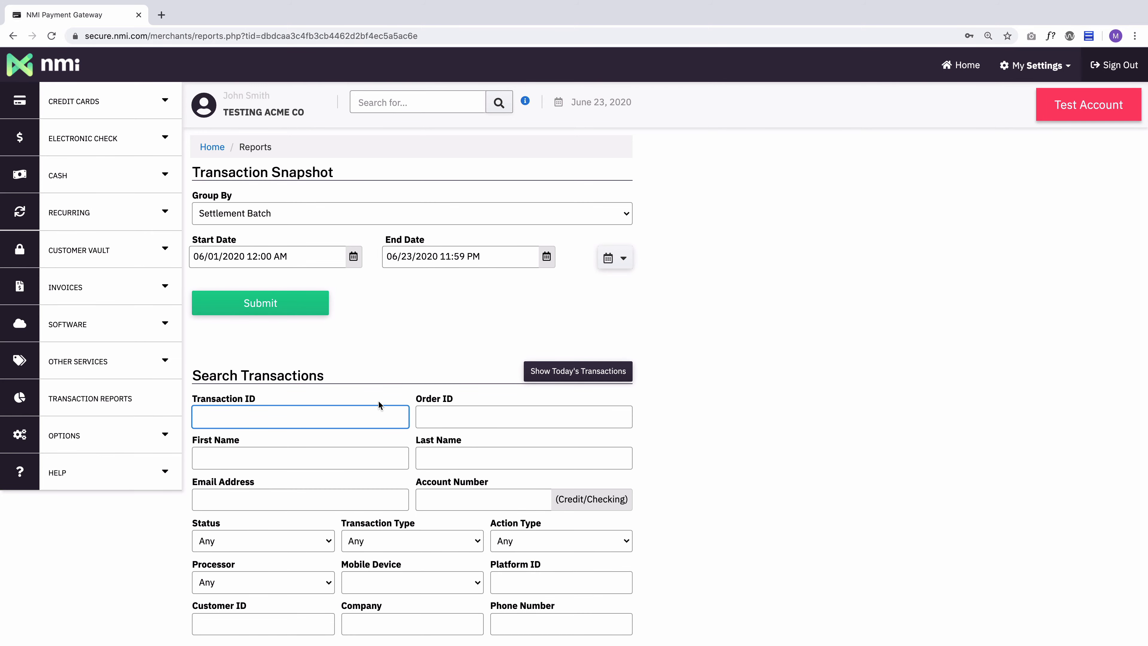
left_click(260, 303)
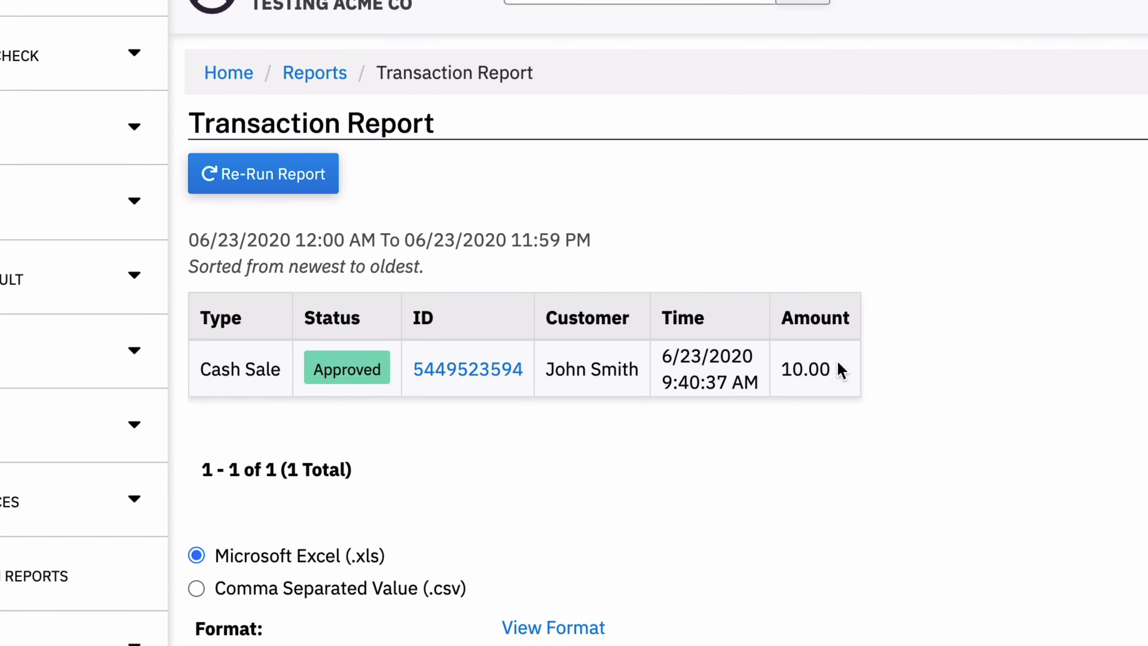
mouse_move(769, 329)
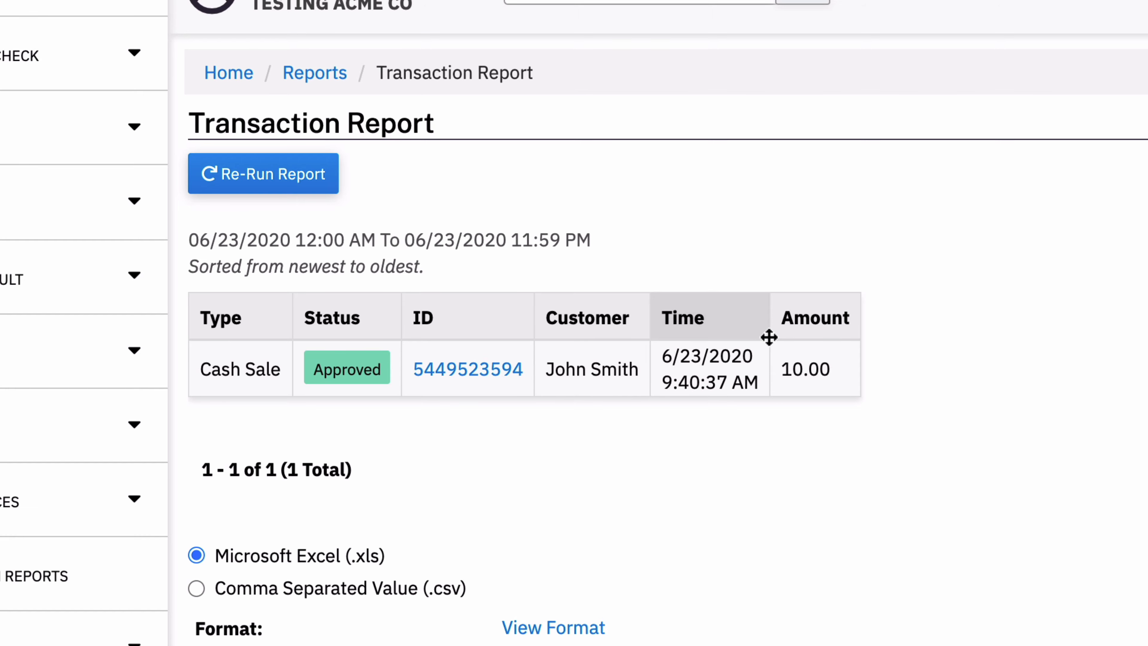
scroll("down", 3)
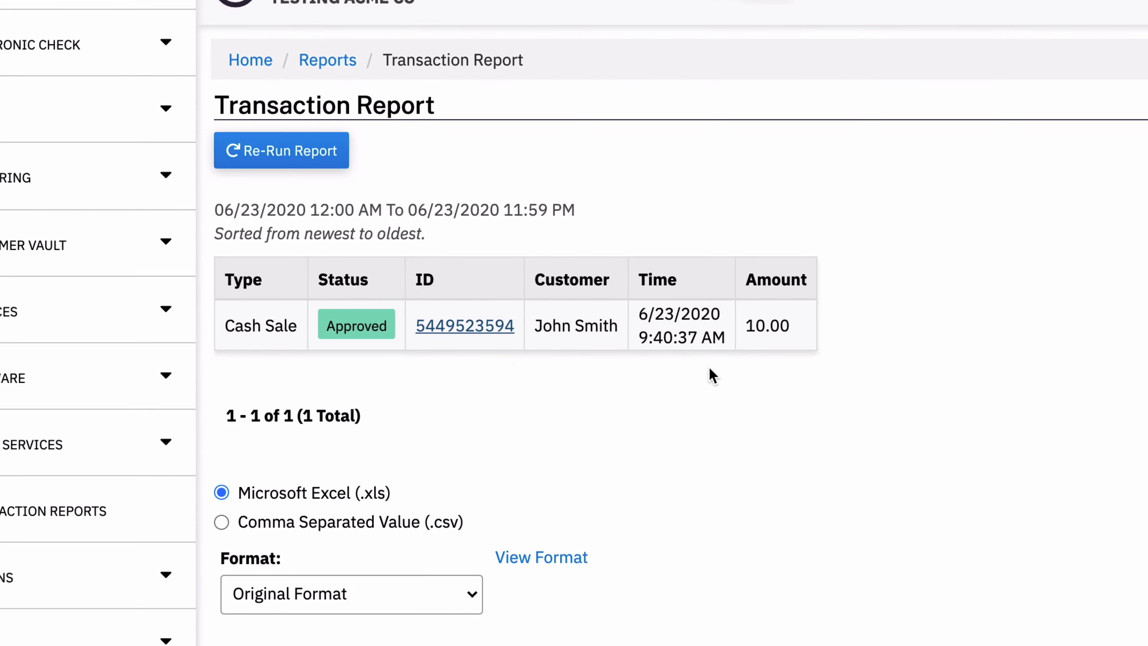
From the sale's Transaction Detail, refund the full $10.00 using the prefilled ID and amount.
left_click(464, 325)
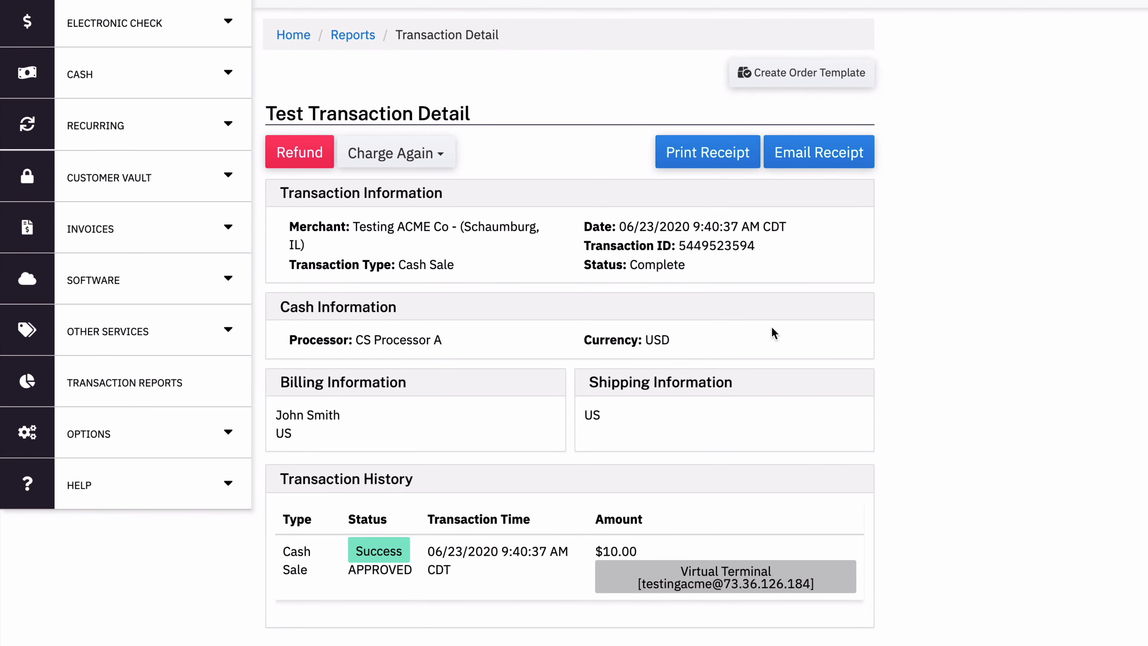
left_click(395, 153)
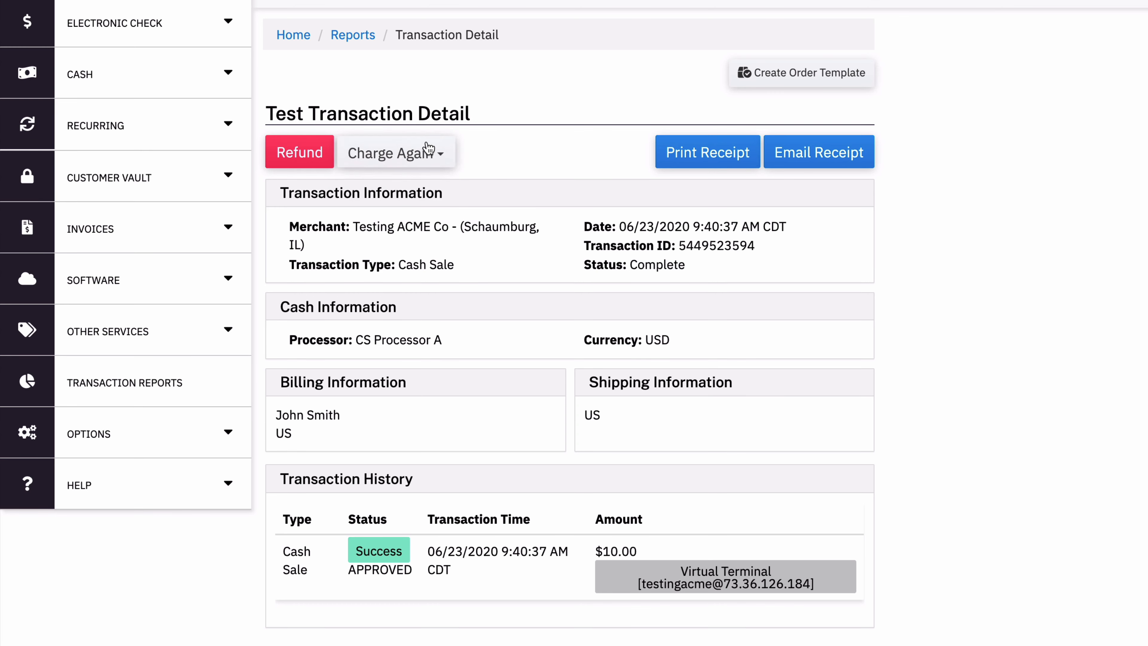
mouse_move(443, 146)
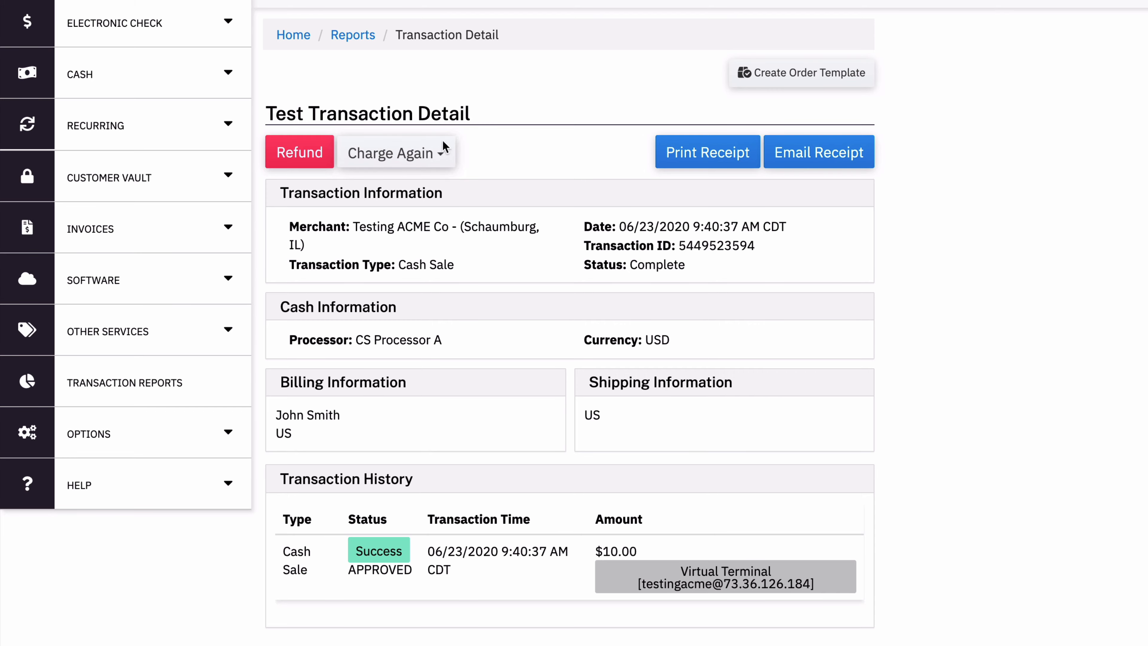
left_click(300, 152)
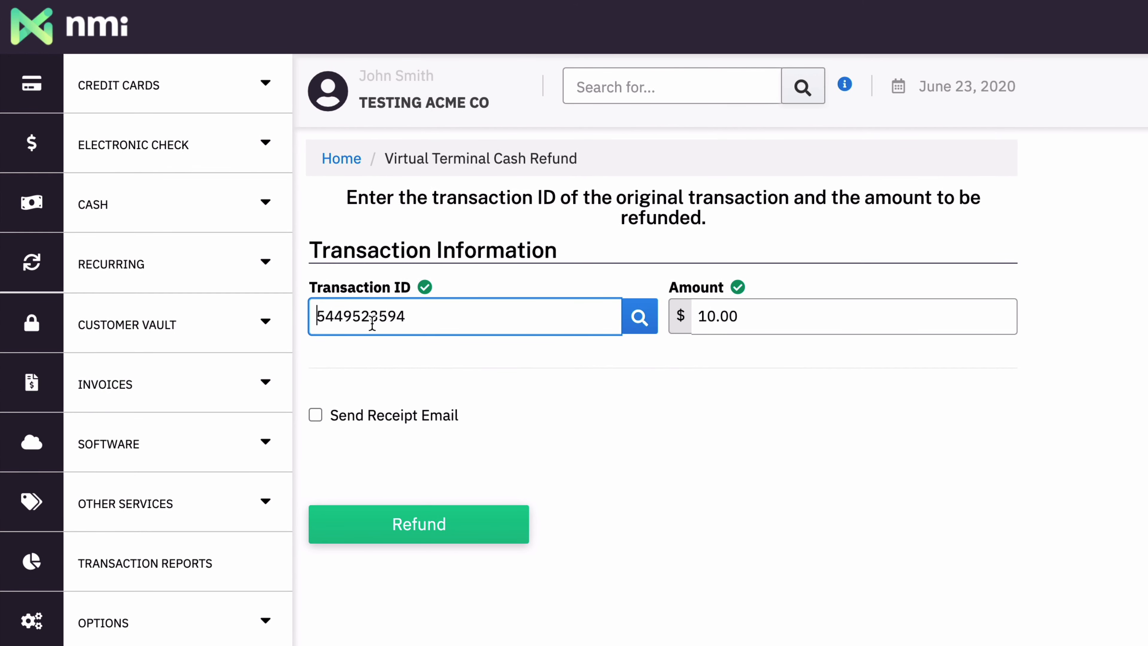
left_click(419, 524)
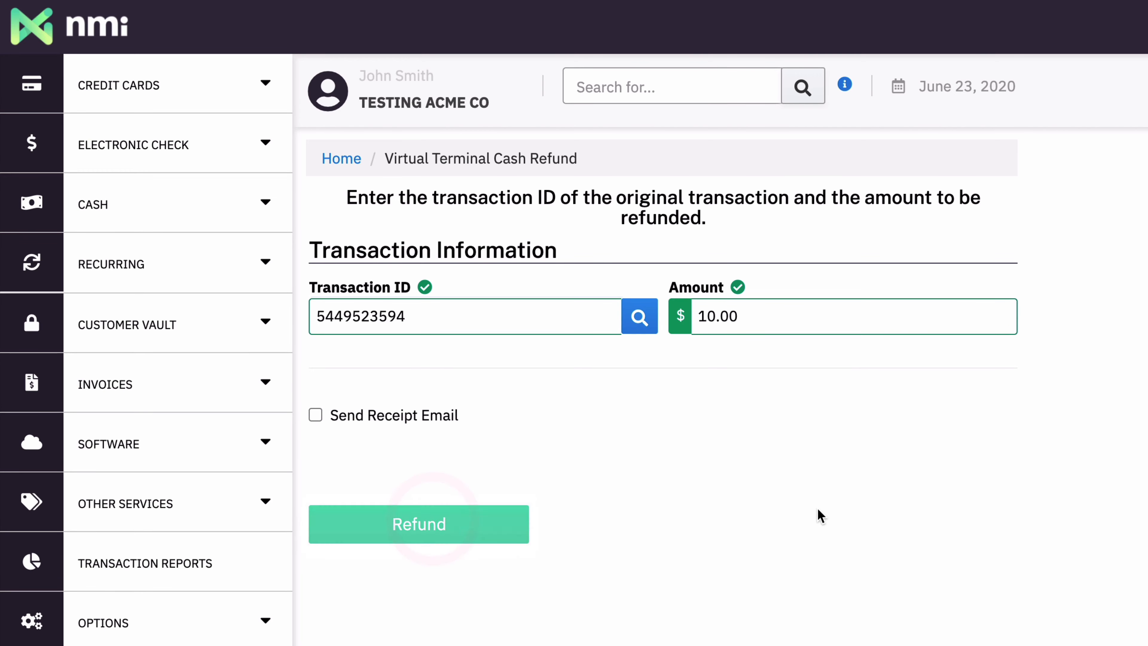
left_click(419, 524)
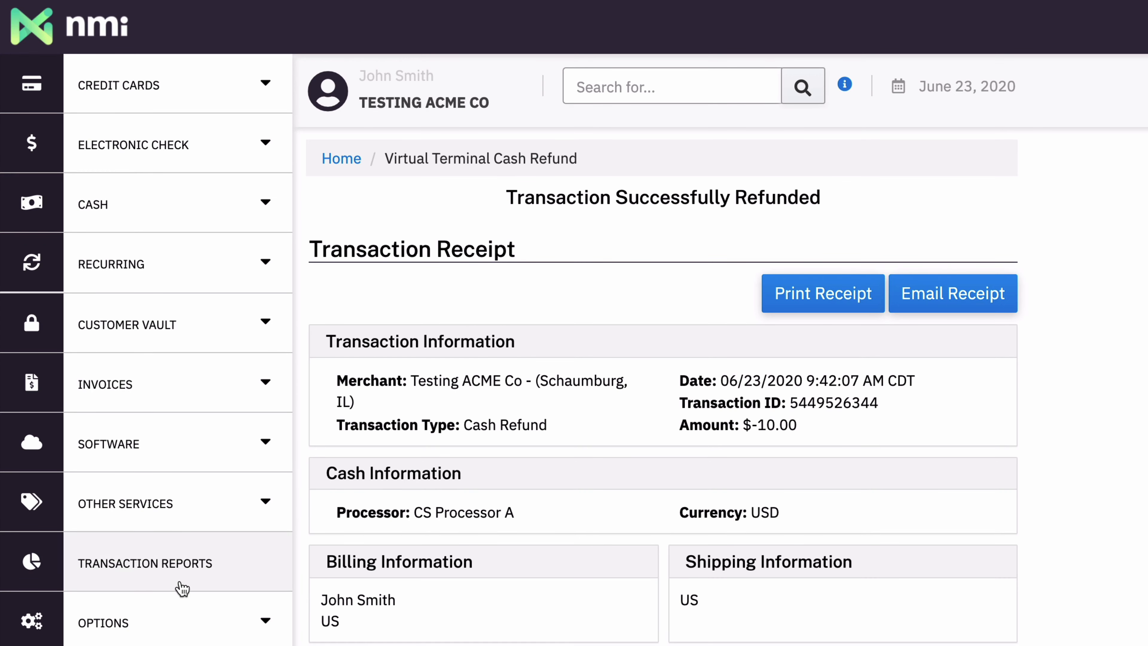